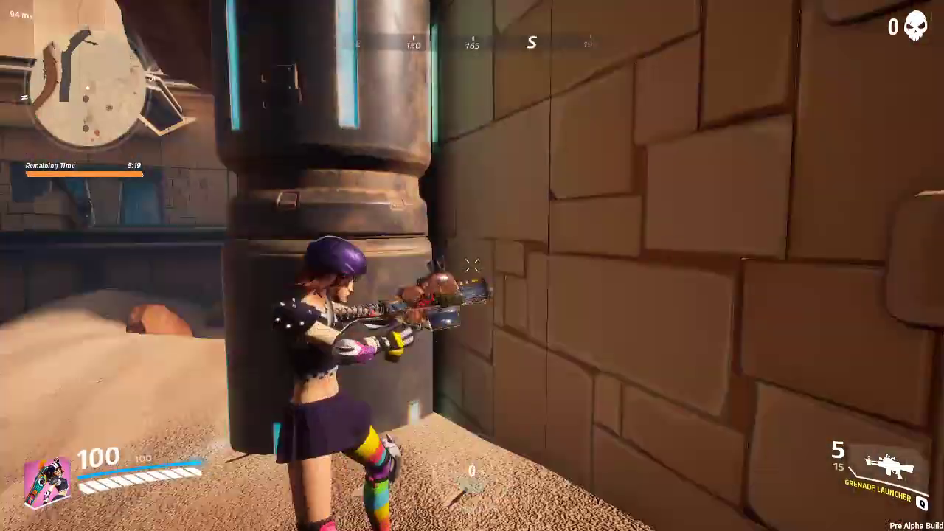
mouse_move(472, 265)
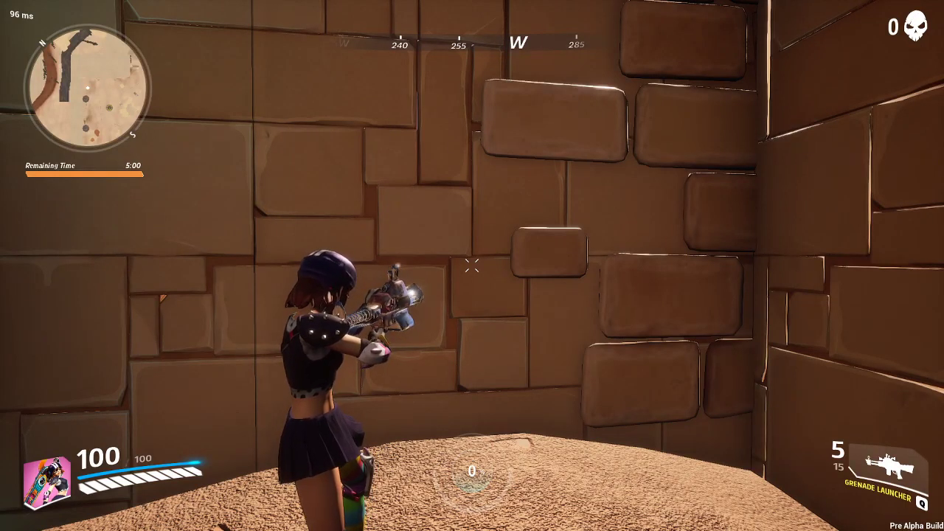
Step: Pause the match and show the game's video settings (Windowed Fullscreen, 1920x1080)
key("Escape")
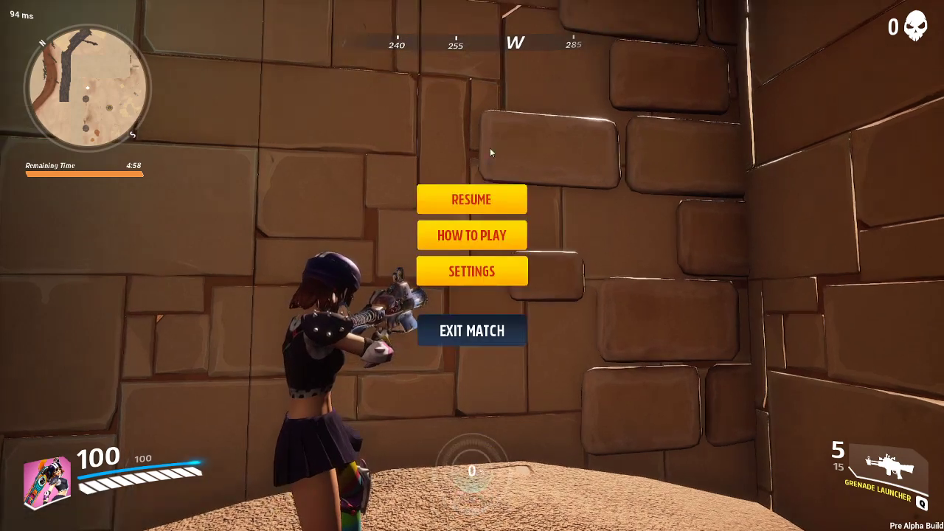
left_click(472, 271)
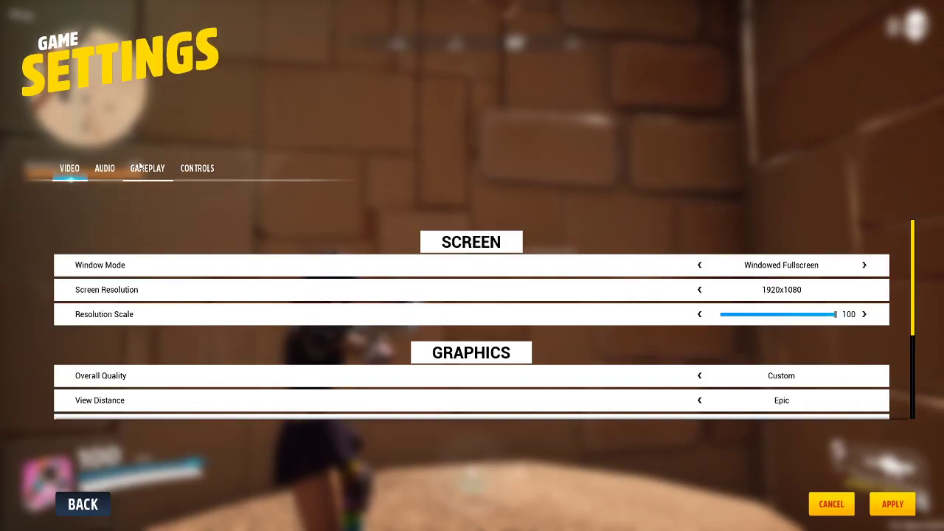
left_click(148, 168)
type("mouse")
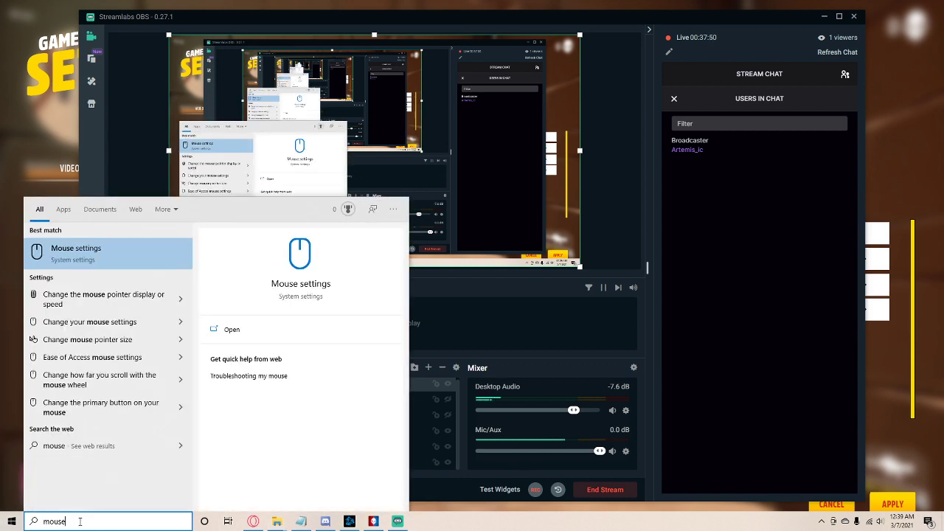
Step: Reach Mouse Properties' Pointer Options showing Enhance pointer precision turned off
left_click(76, 252)
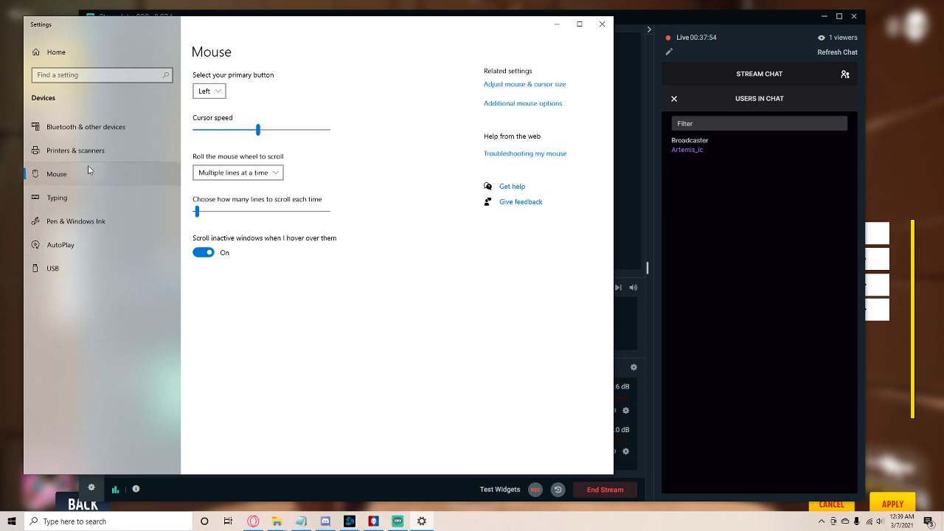
left_click(522, 103)
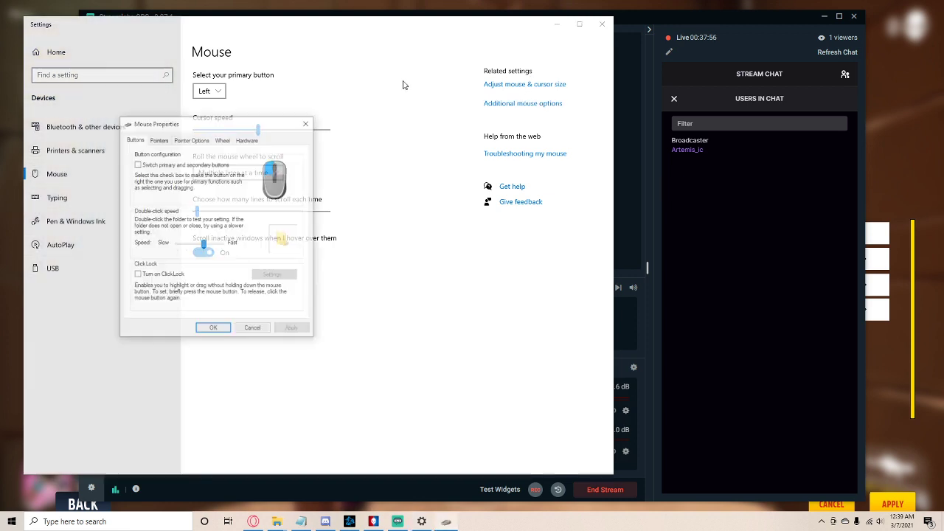
left_click(191, 139)
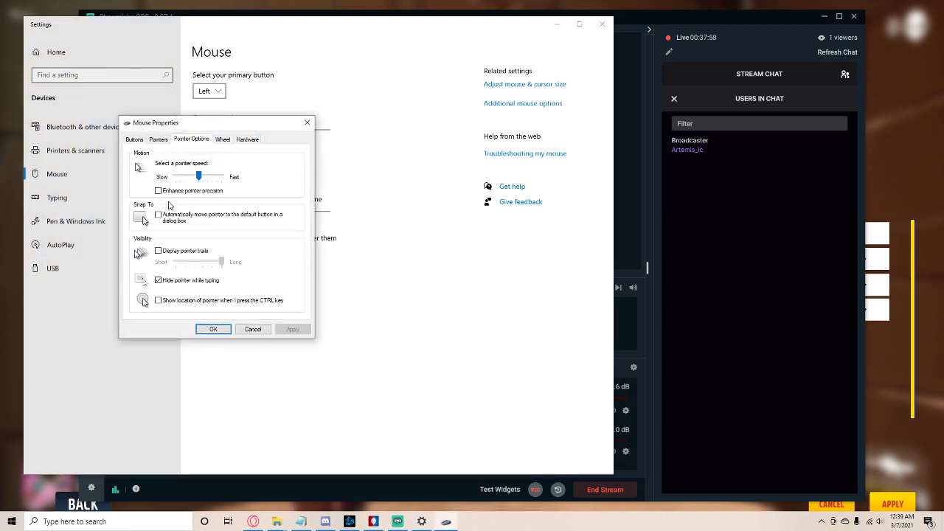